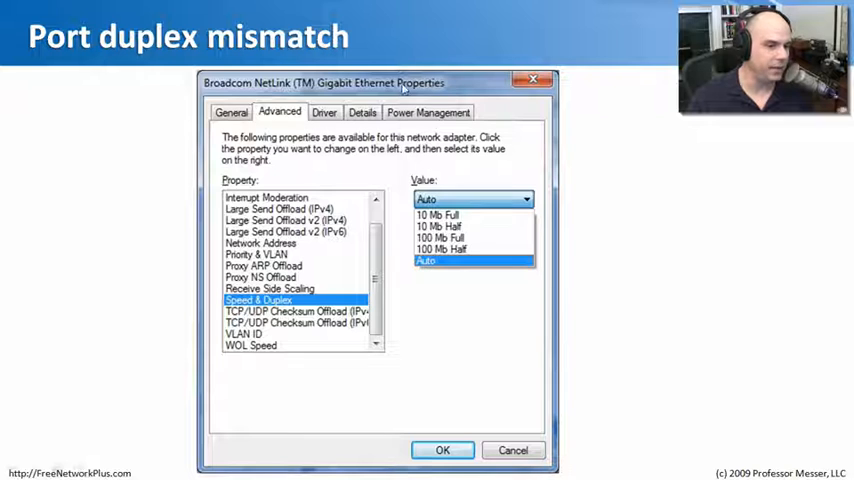
mouse_move(456, 278)
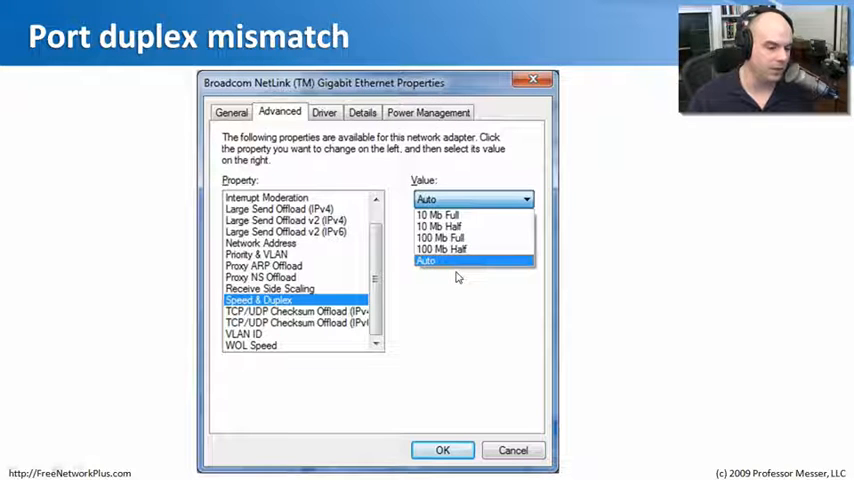
mouse_move(440, 264)
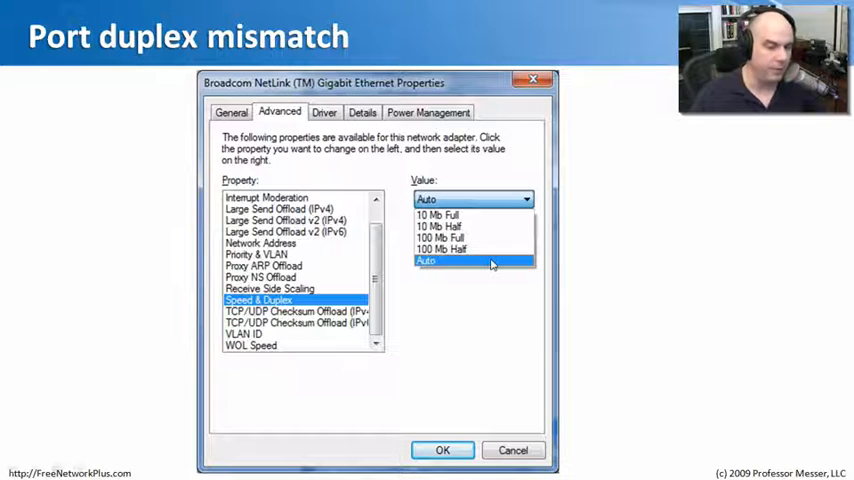
mouse_move(450, 268)
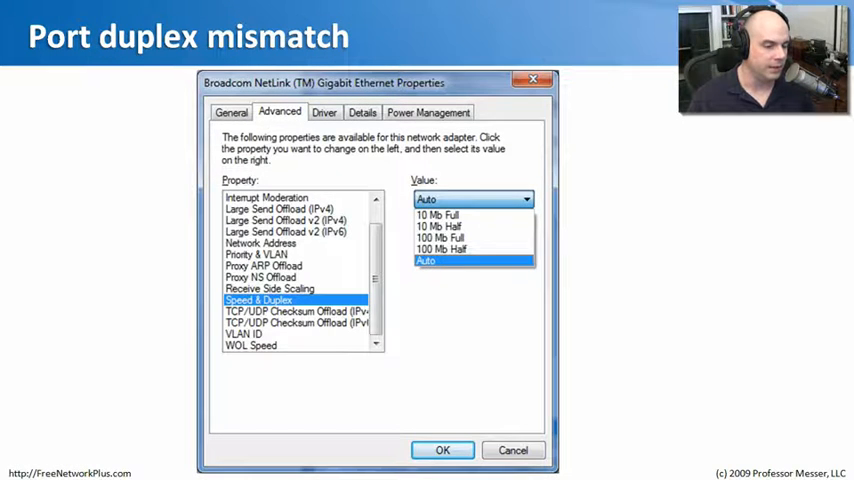
Ping the local machine at 192.168.0.7 and get four replies with 0% loss.
left_click(252, 332)
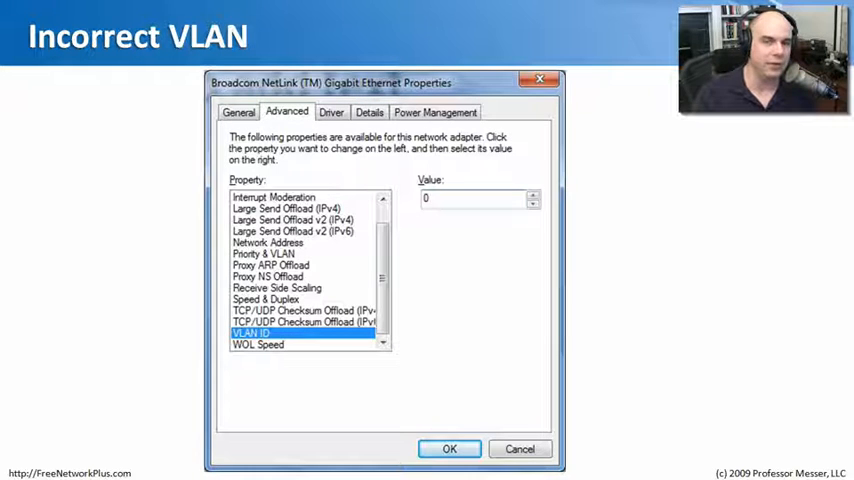
mouse_move(372, 172)
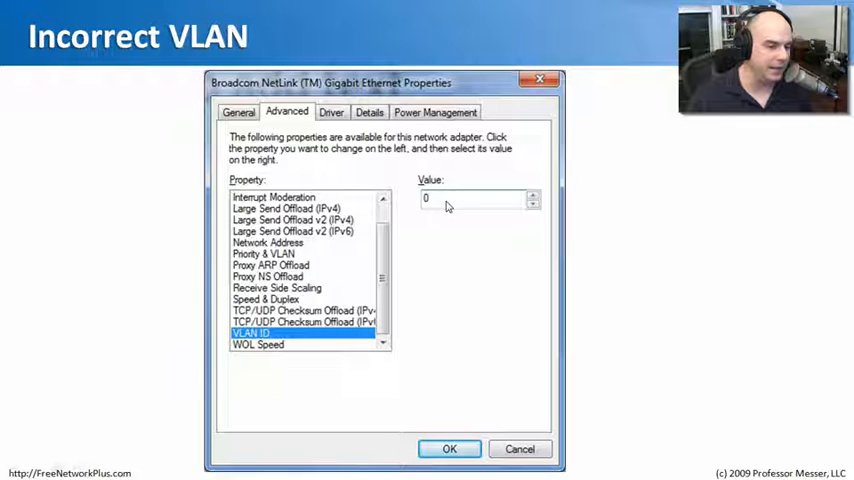
mouse_move(462, 208)
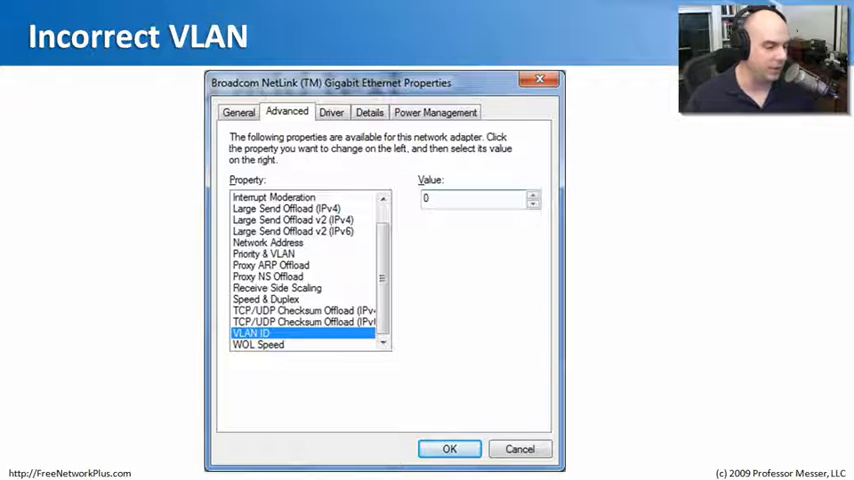
mouse_move(318, 354)
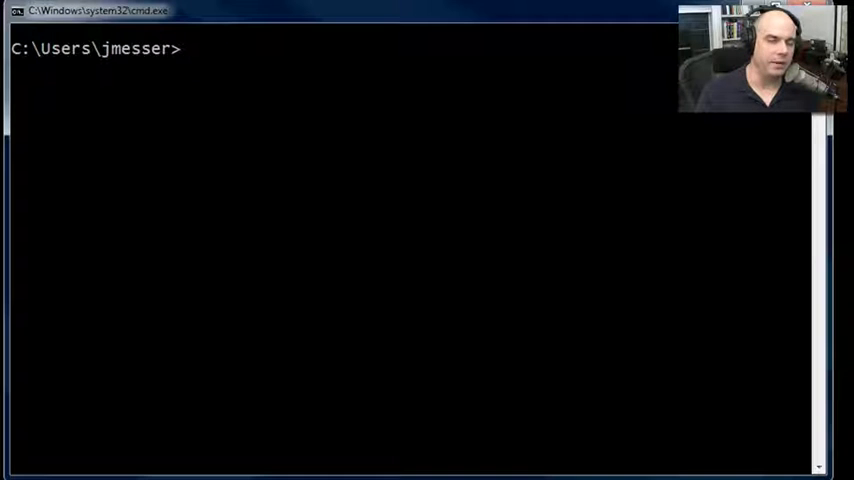
type("p")
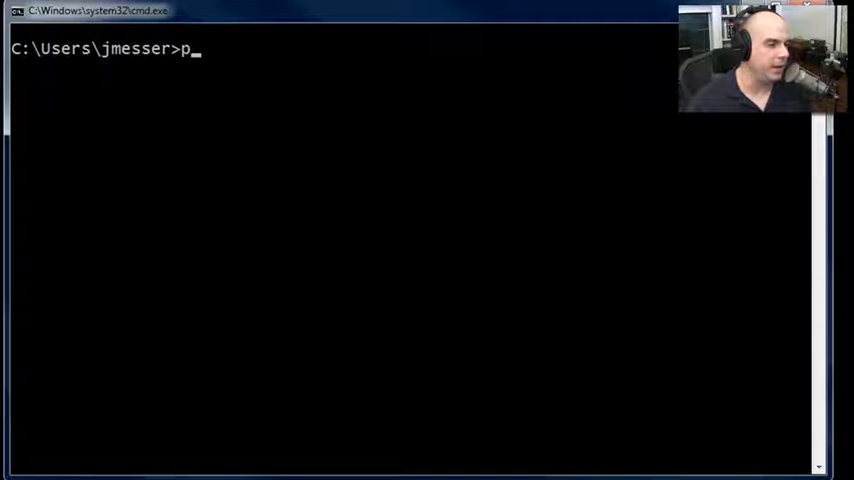
type("ing 192.168.")
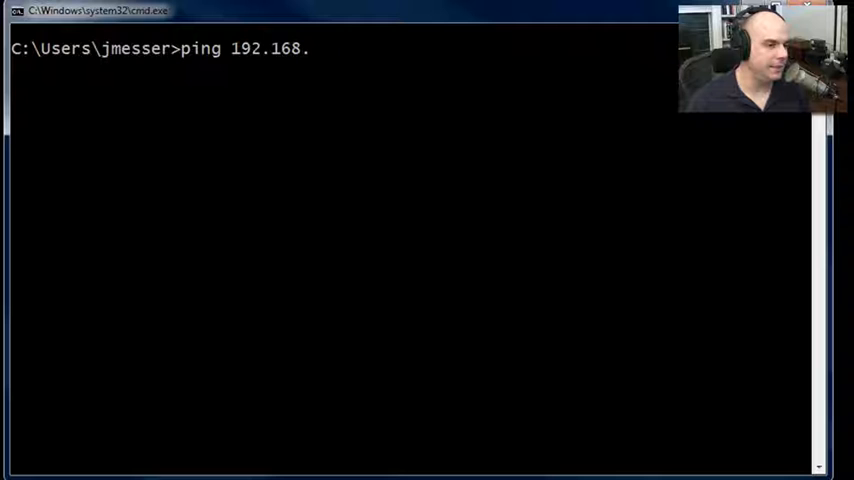
type("0.7")
type("ping")
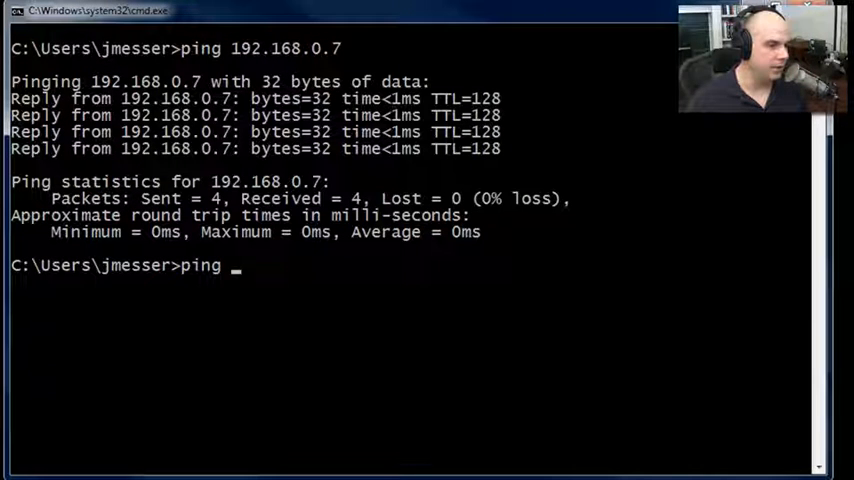
Ping the gateway at 192.168.0.1 and get four replies with 0% loss.
type("192.168.0.1")
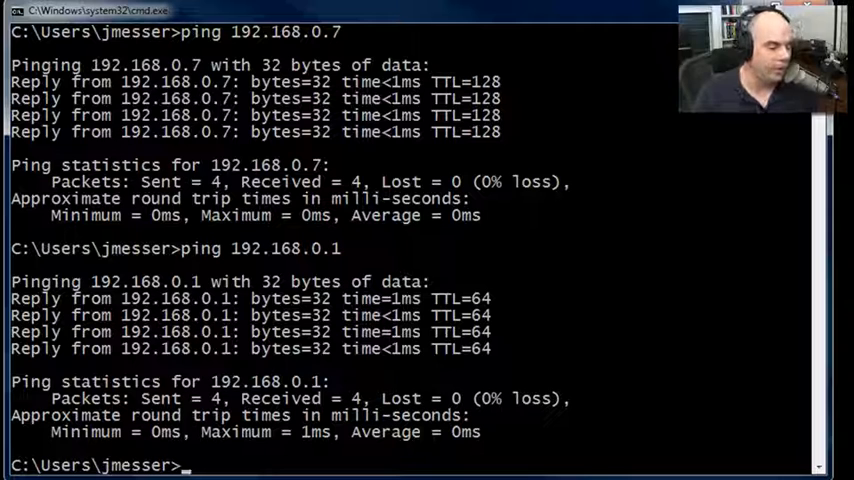
Ping the outside address 4.2.2.2 and get four replies with 0% loss.
type("ping 4.")
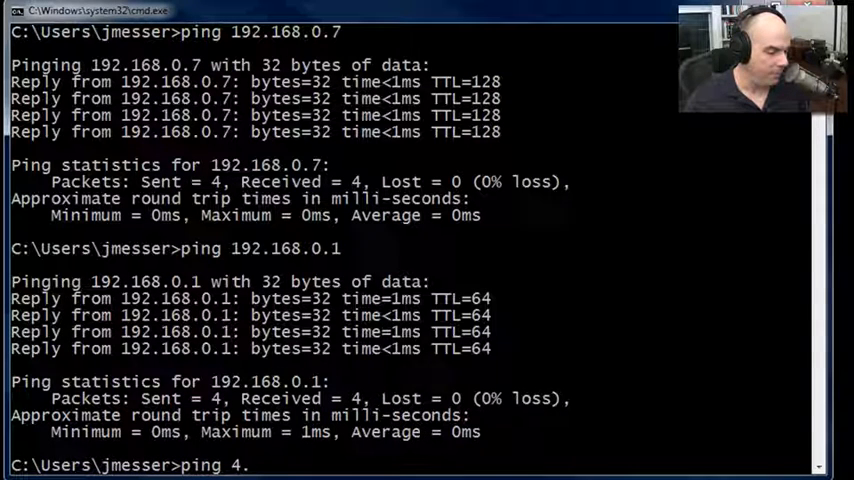
type("2.2.2")
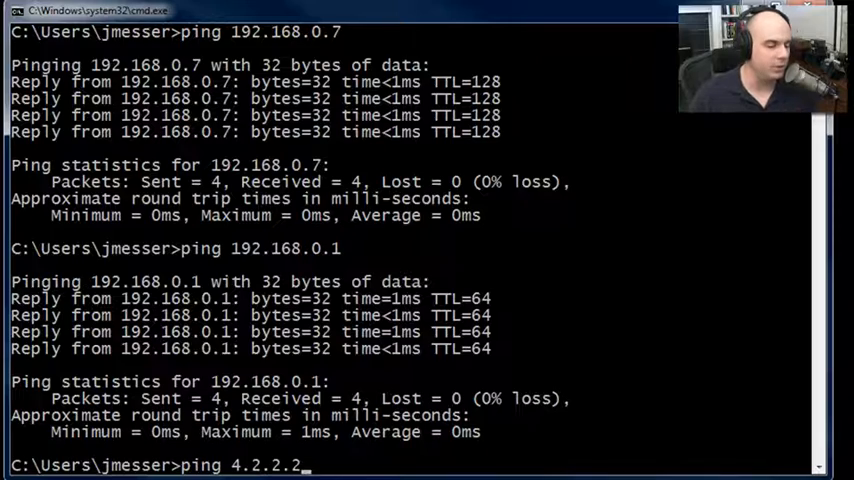
key("enter")
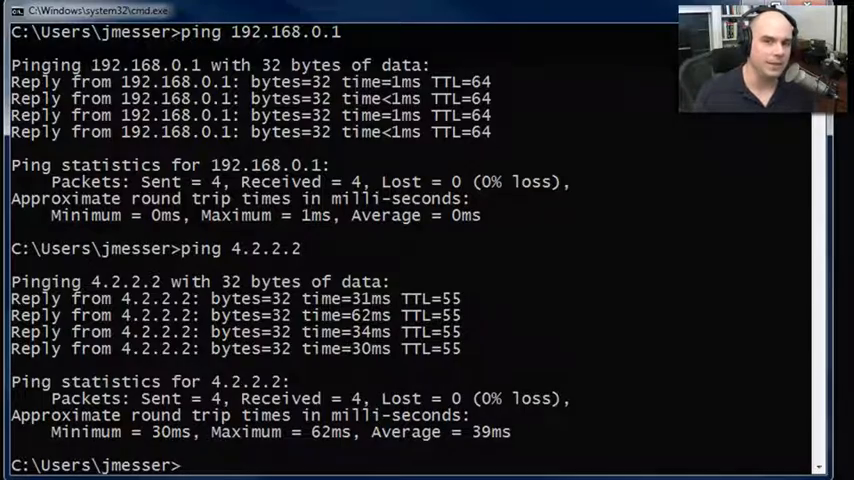
type("cls")
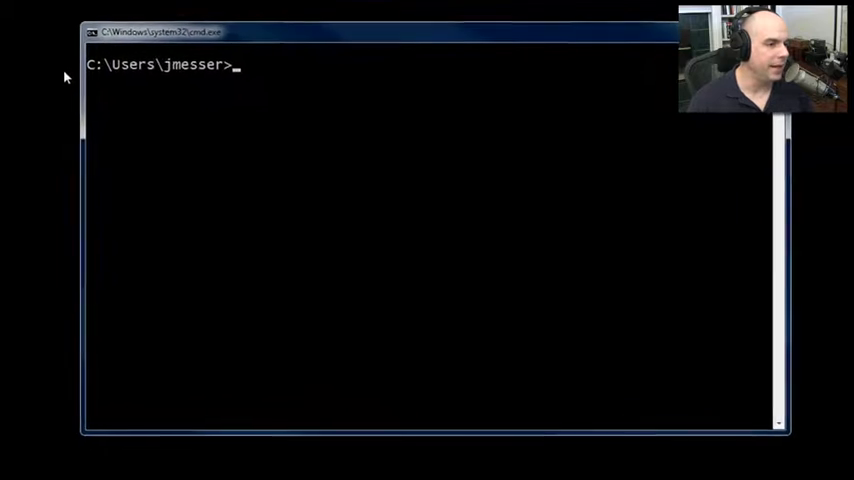
type("nslookup g")
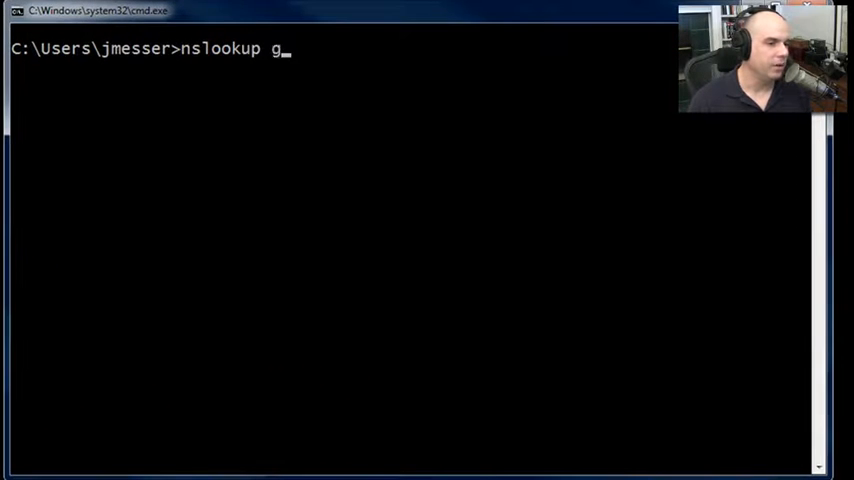
type("www.goo")
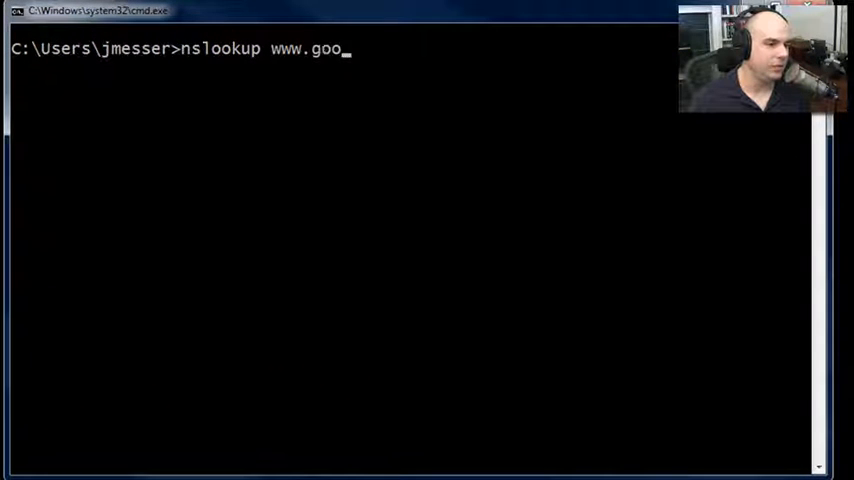
key("enter")
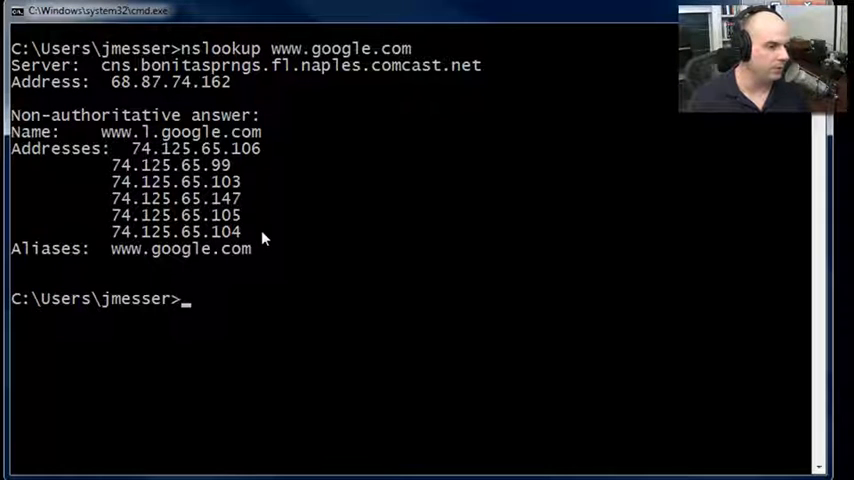
type("nslookup")
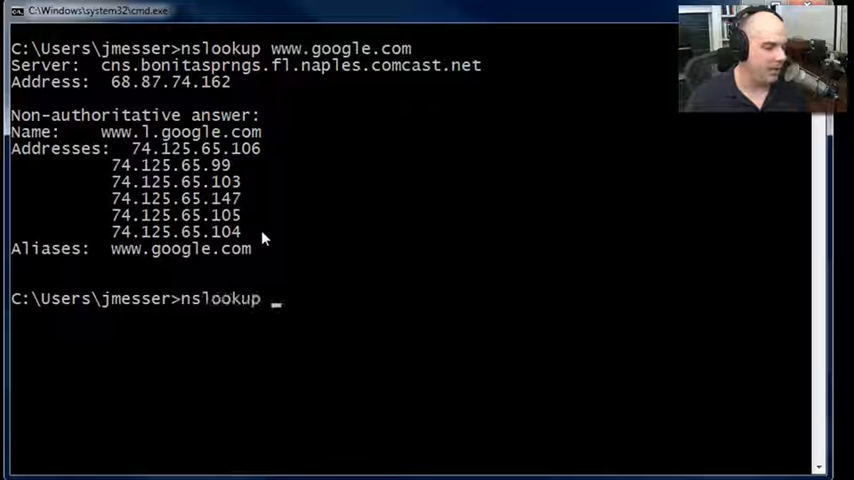
type("www.")
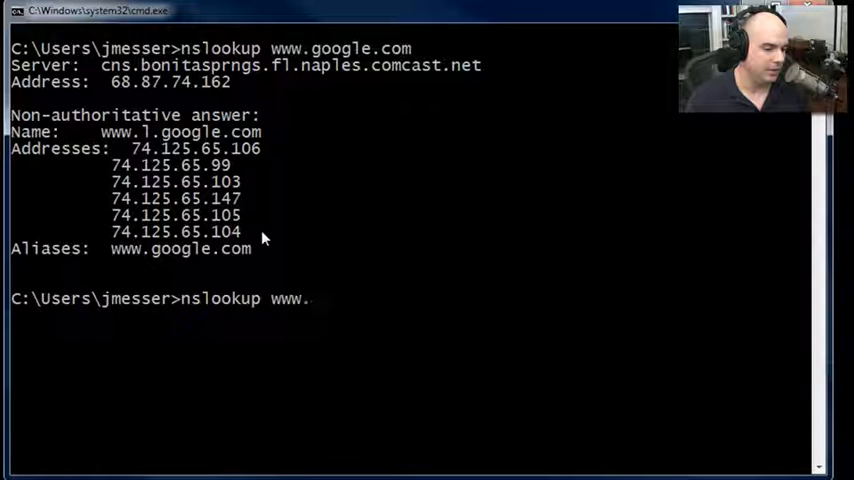
type("microsoft.com")
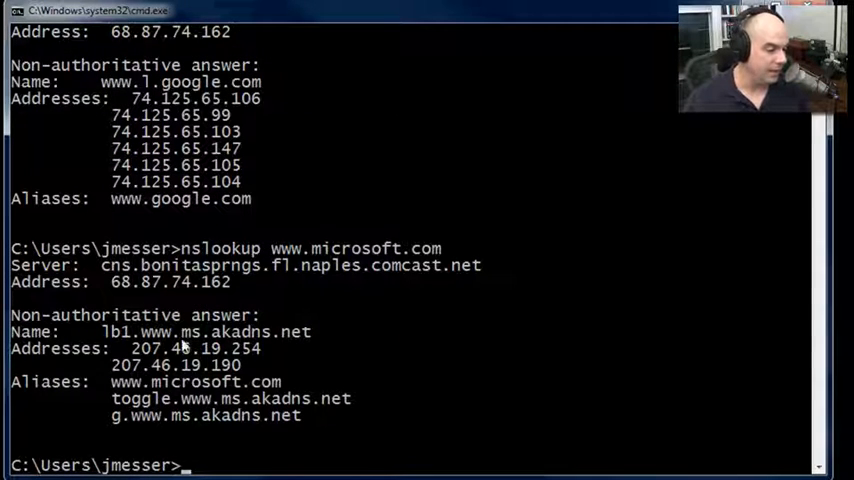
mouse_move(320, 350)
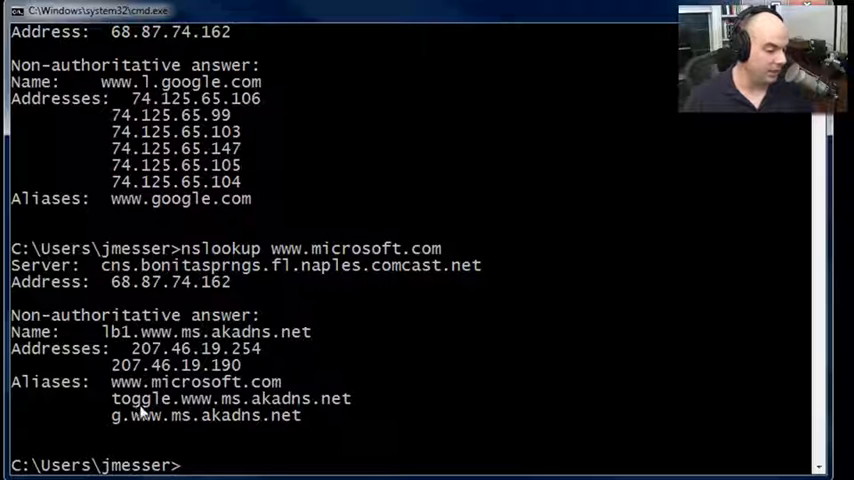
mouse_move(510, 358)
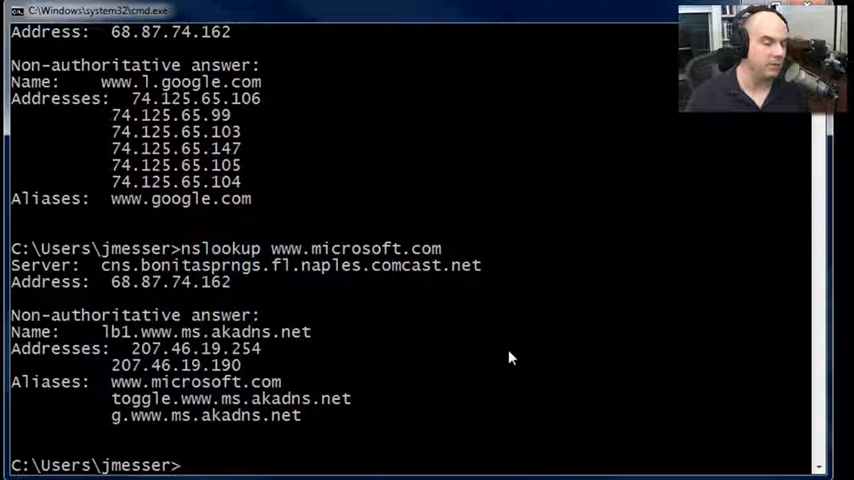